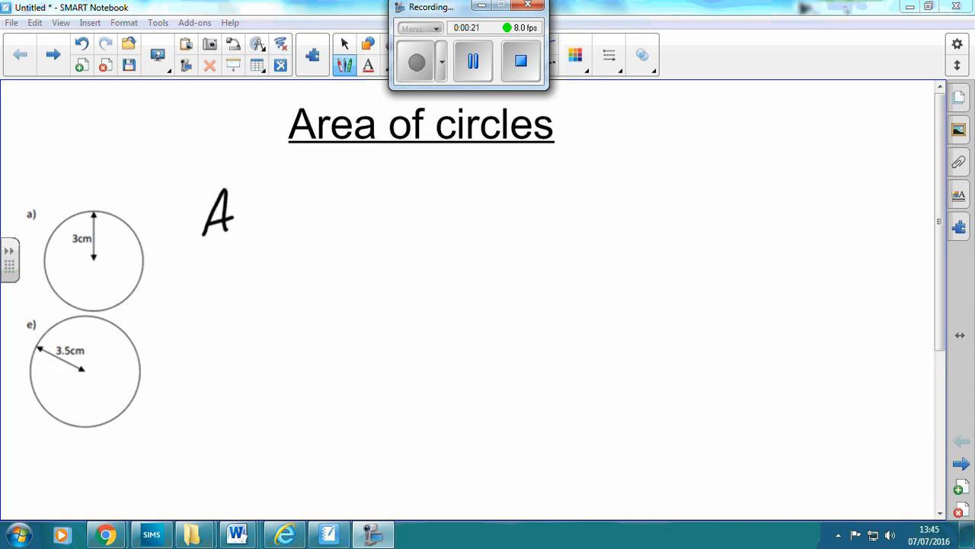
- Handwrite A = π×r×r and A = πr² beside the circles, erasing the sketched radius circle
left_click_drag(260, 213, 328, 210)
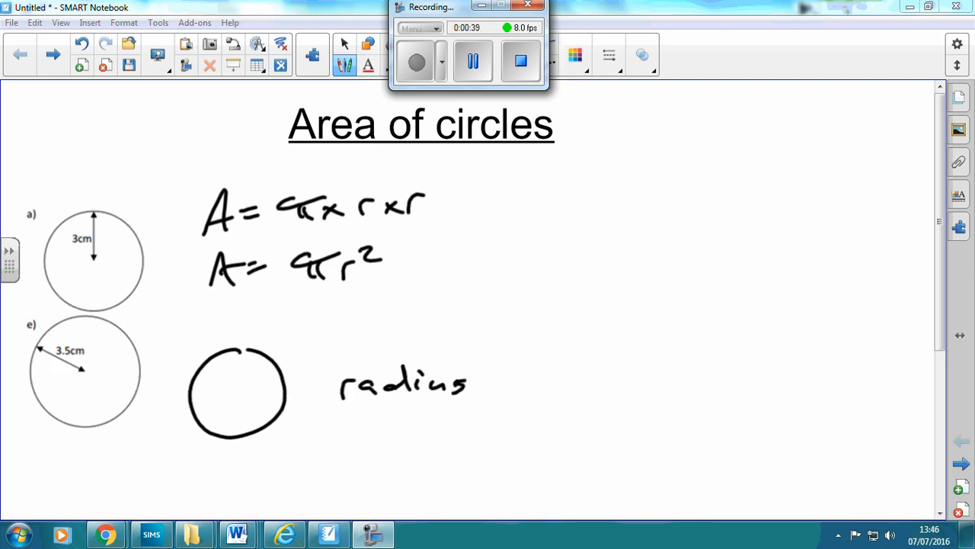
left_click_drag(236, 392, 266, 374)
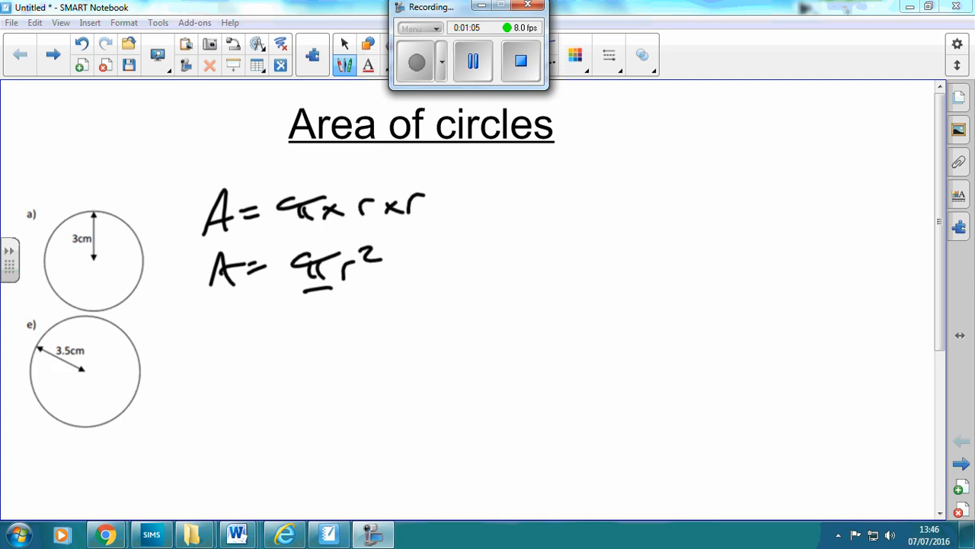
- Write circle a)'s working π × 3 × 3 = 28.26 cm², note π as 3.14, then draw a dividing line
left_click_drag(164, 156, 133, 206)
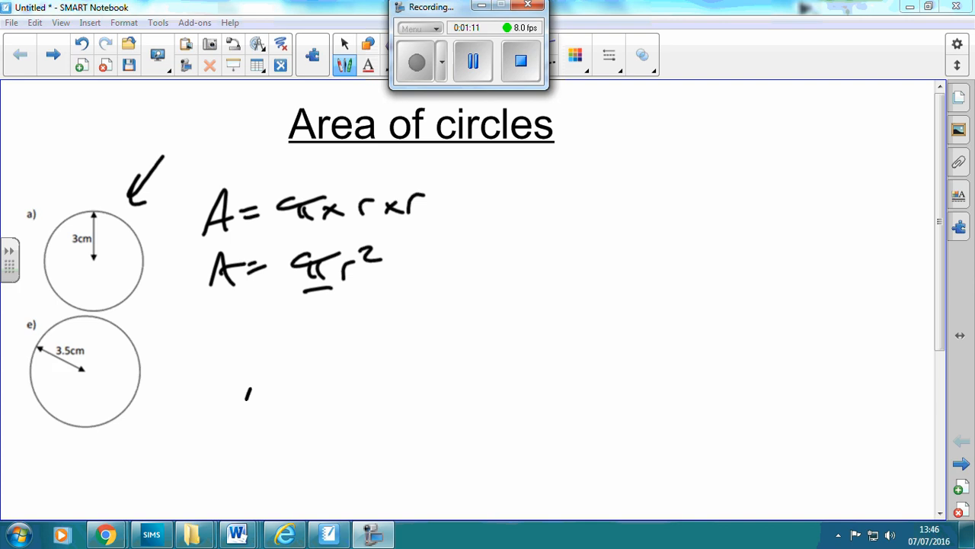
left_click_drag(248, 388, 346, 381)
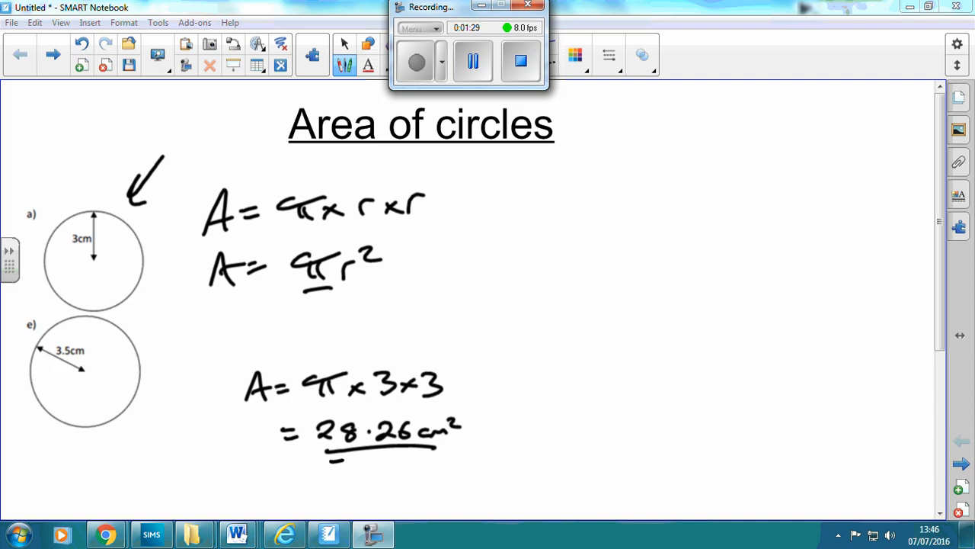
left_click_drag(332, 455, 446, 455)
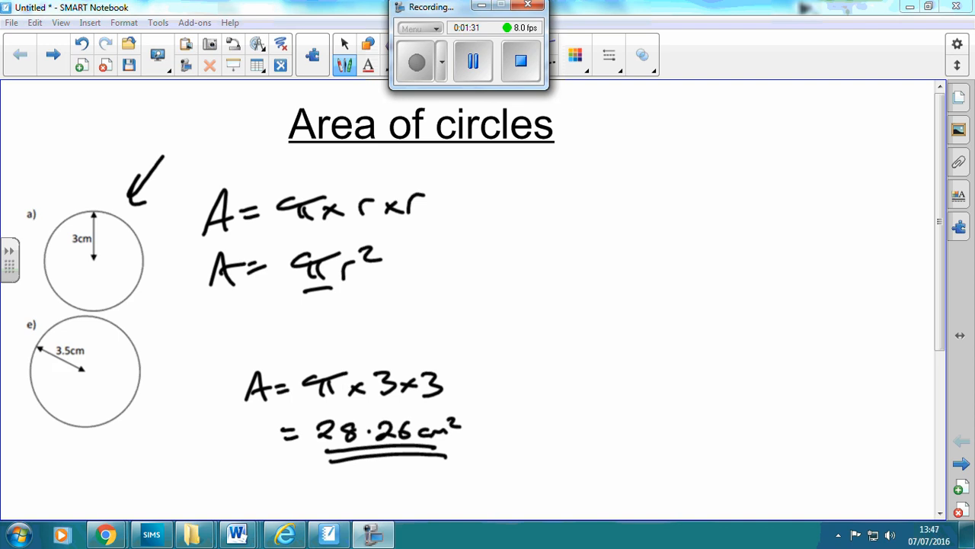
left_click_drag(411, 312, 339, 366)
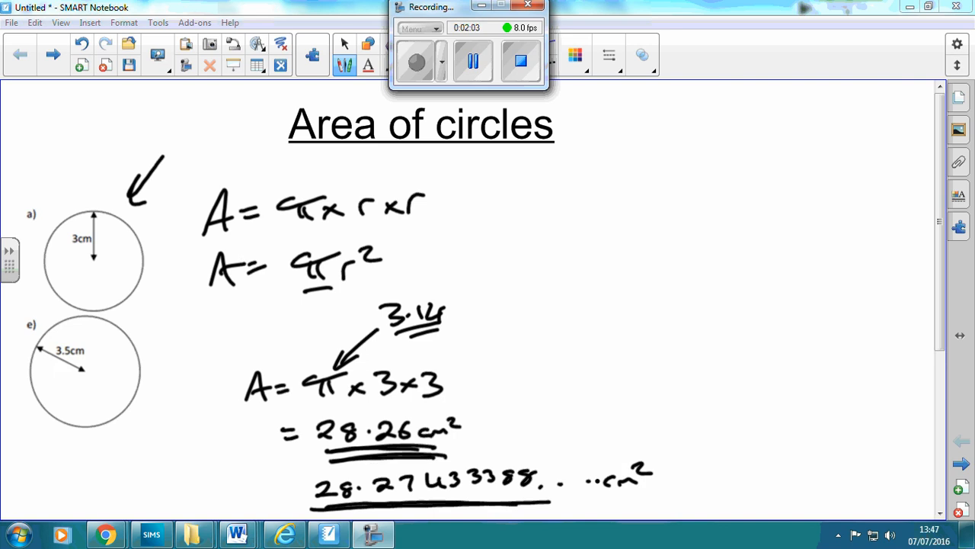
left_click_drag(665, 99, 677, 522)
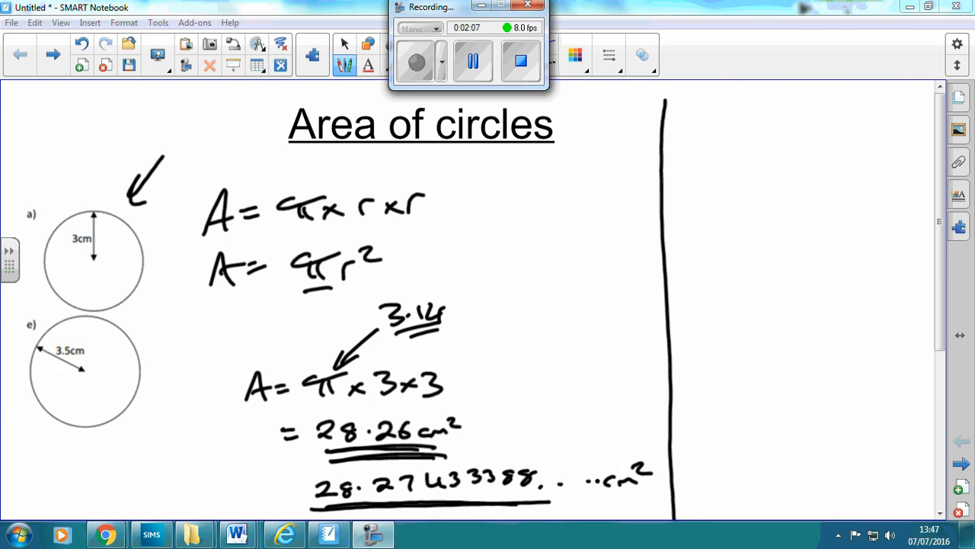
- Handwrite circle e)'s working right of the divider, π × 3.5 × 3.5 = 38.465
left_click_drag(682, 156, 720, 134)
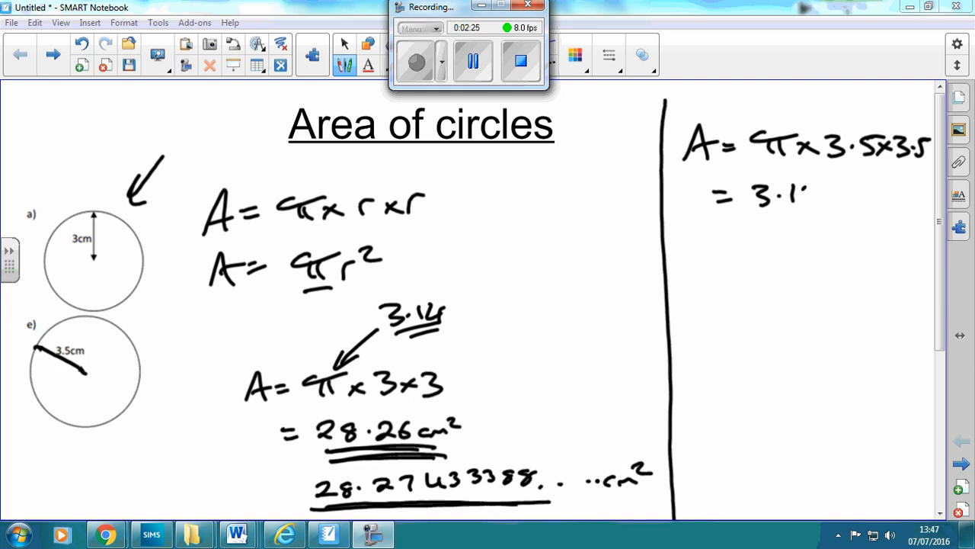
left_click_drag(800, 194, 880, 197)
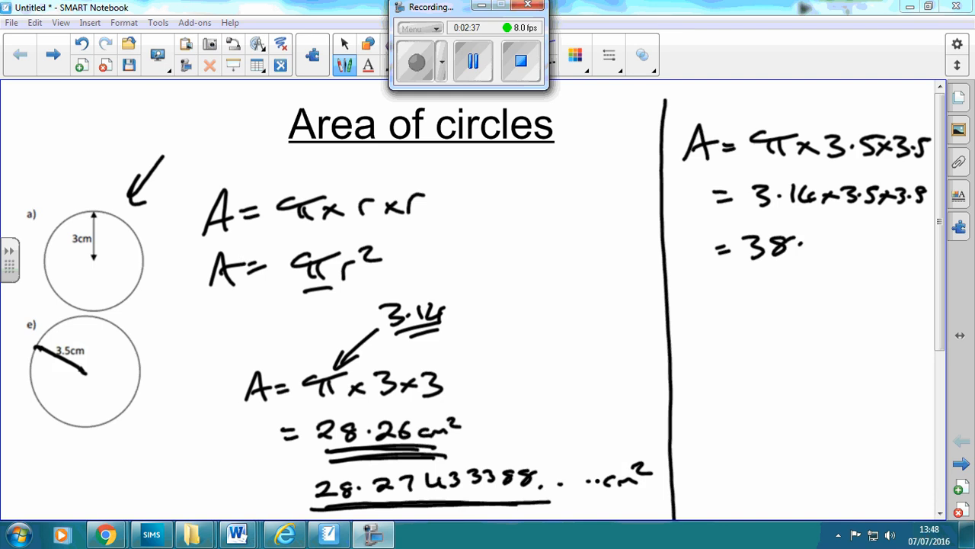
left_click_drag(800, 244, 884, 248)
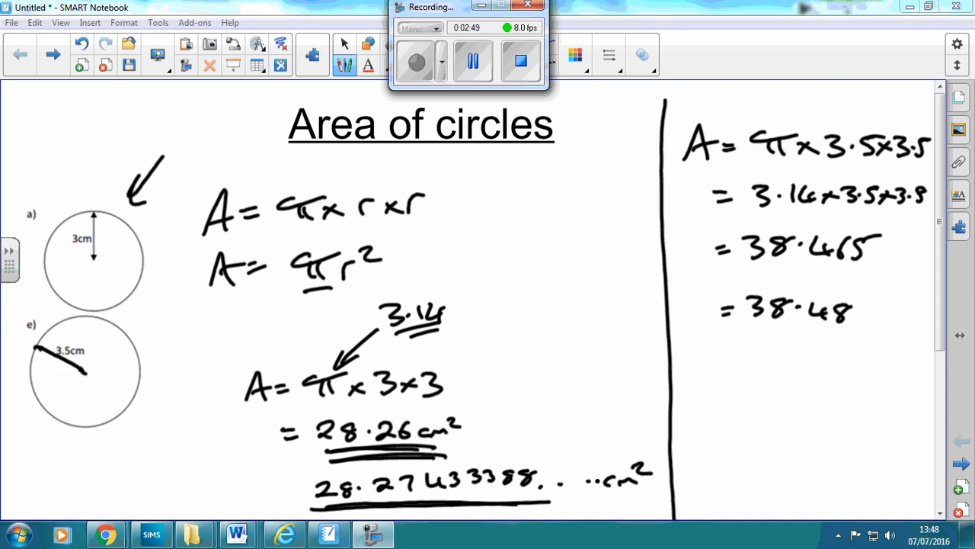
type("451")
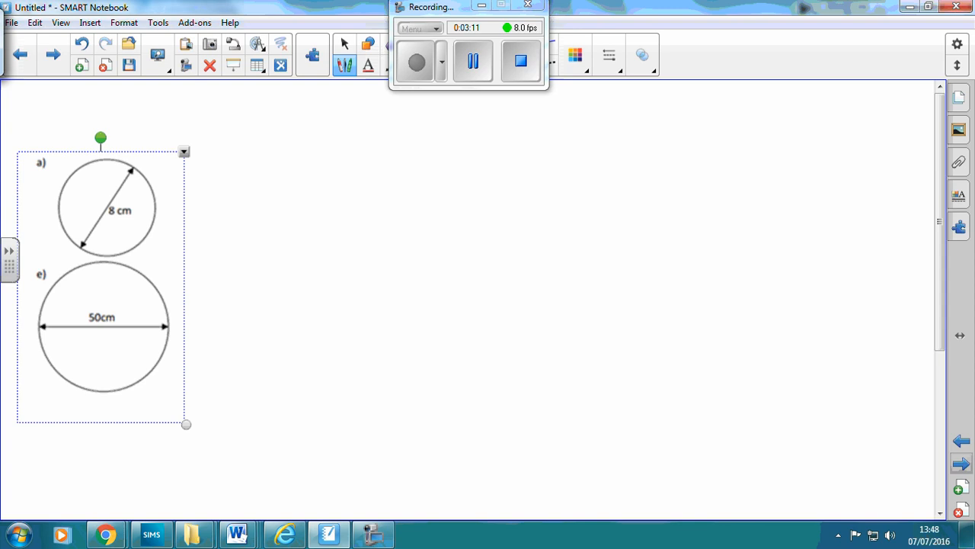
- Write A = π × r × r and the 8 cm circle's working π × 4 × 4 = 50.27 cm²
left_click_drag(238, 160, 259, 122)
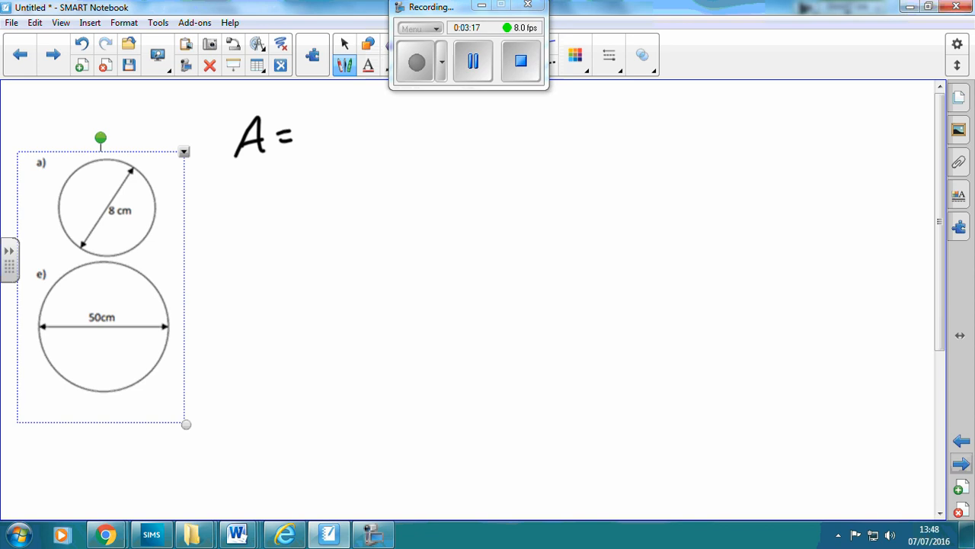
left_click_drag(313, 134, 373, 141)
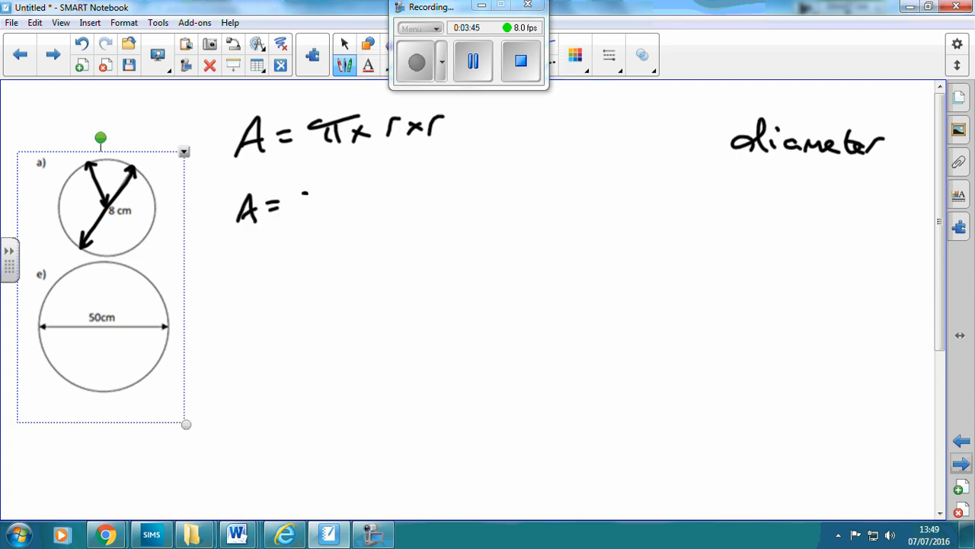
left_click_drag(301, 202, 378, 209)
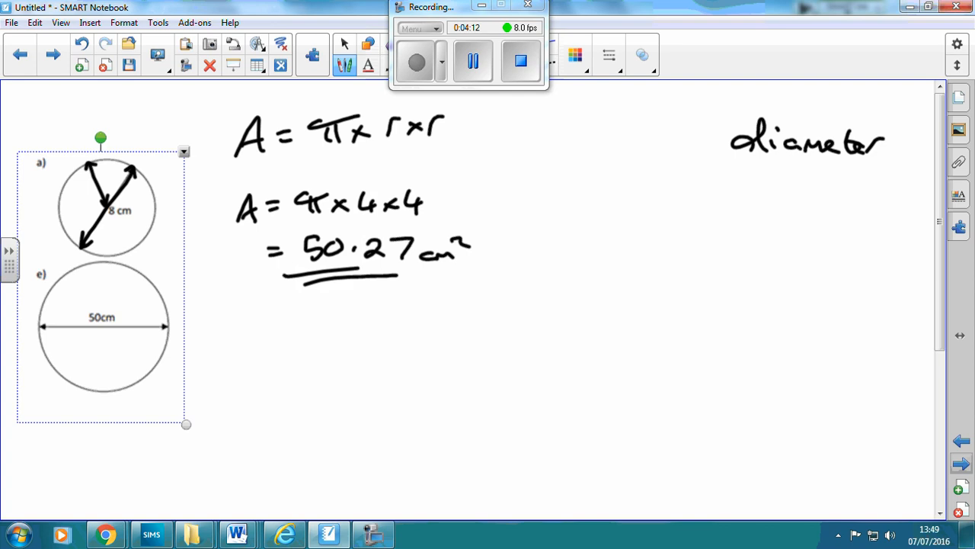
- Mark circle e)'s 25 cm radius, write 25×25 working, and underline the answer 1963.50 cm²
left_click(246, 340)
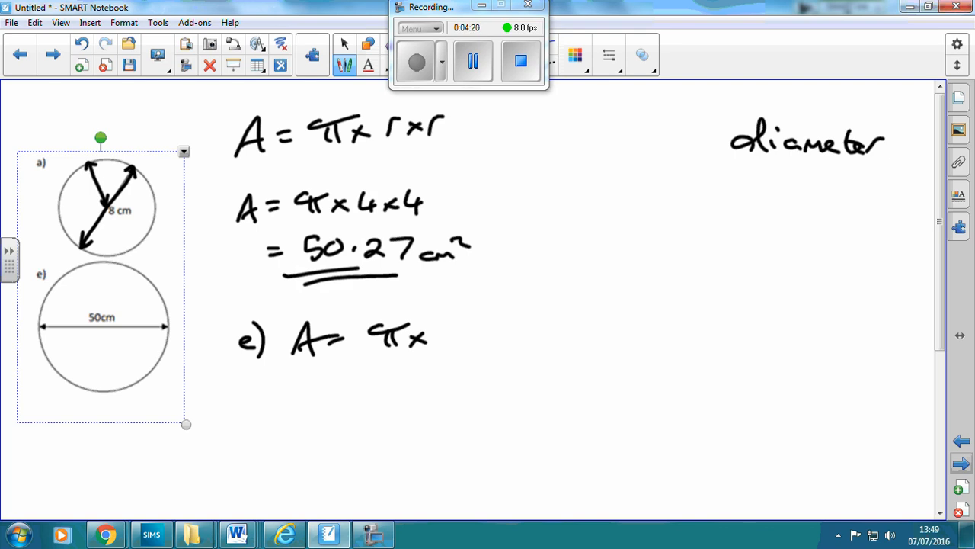
left_click_drag(99, 329, 115, 334)
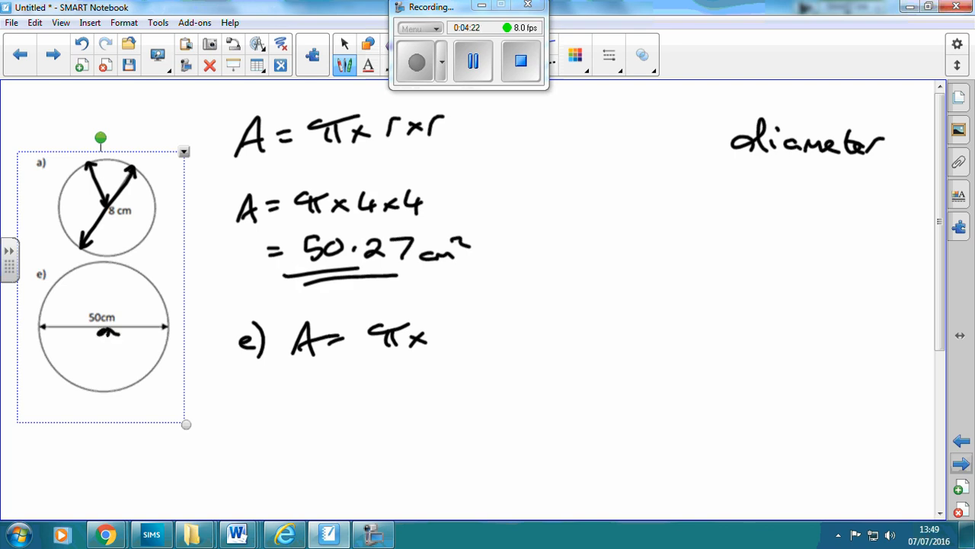
left_click_drag(107, 332, 106, 389)
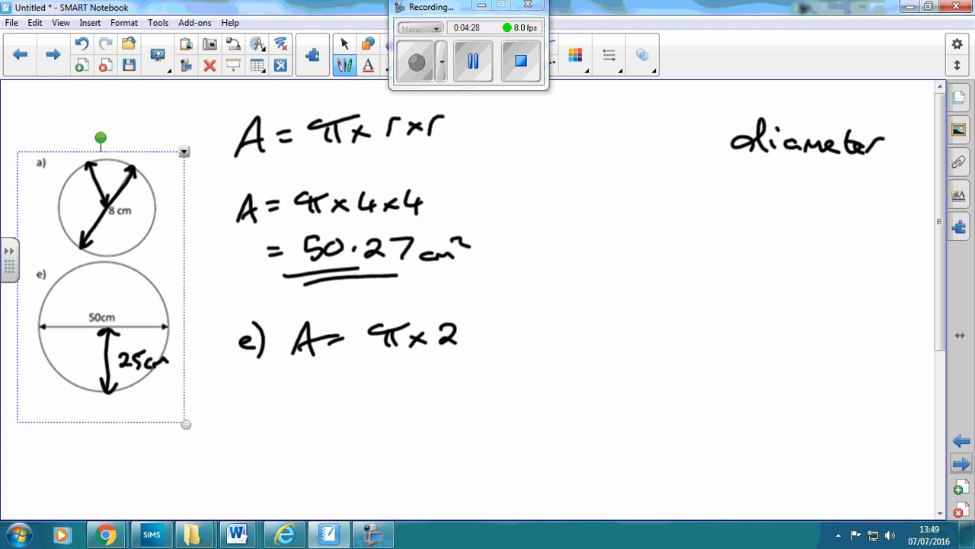
type("25×25")
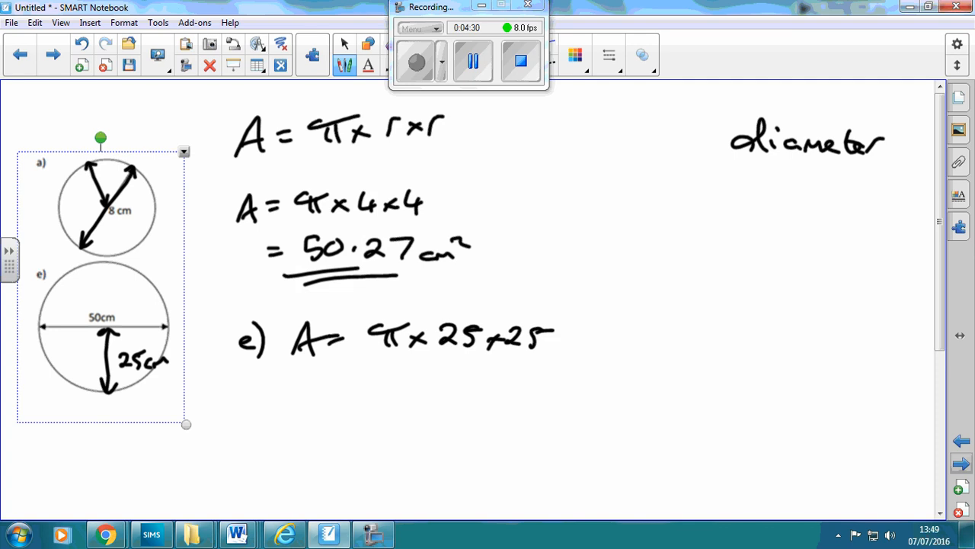
left_click_drag(335, 393, 351, 397)
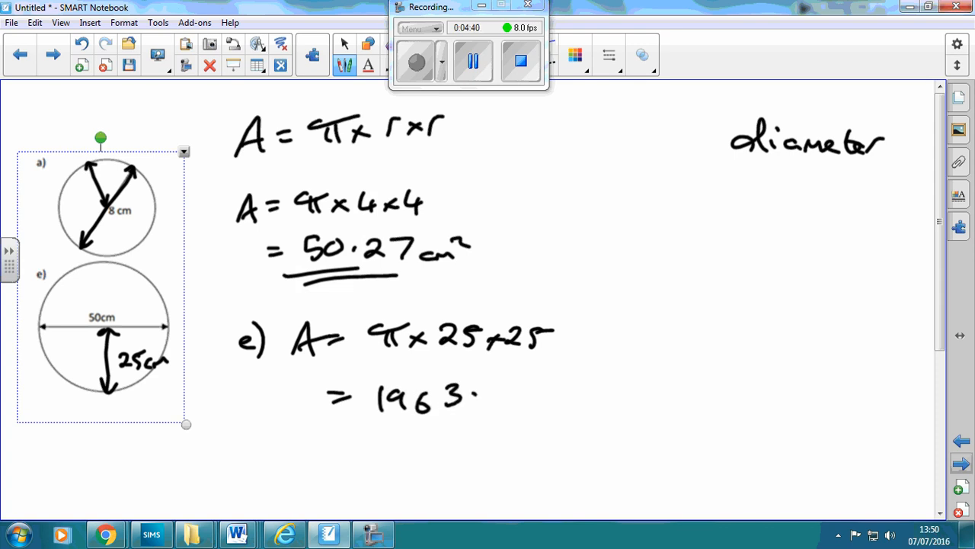
left_click_drag(488, 396, 541, 396)
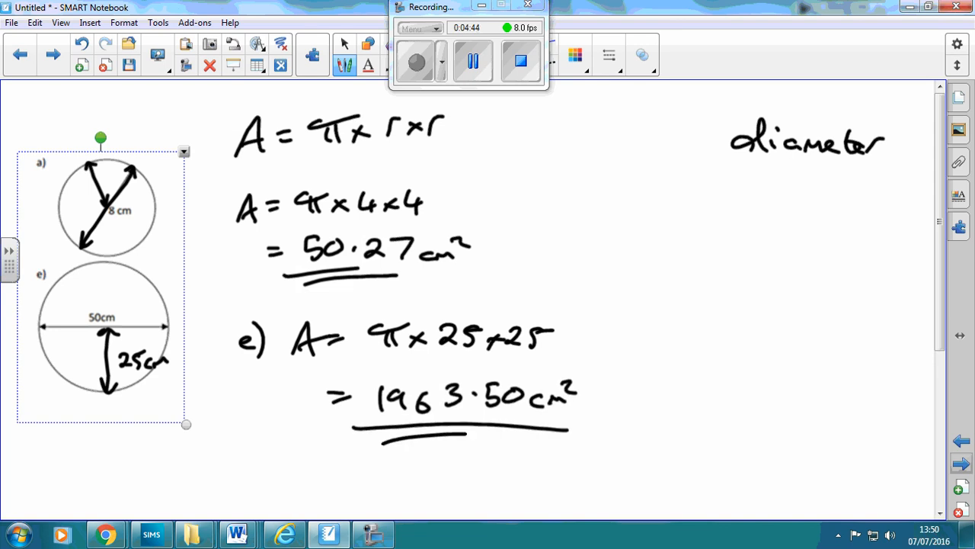
left_click_drag(374, 443, 548, 440)
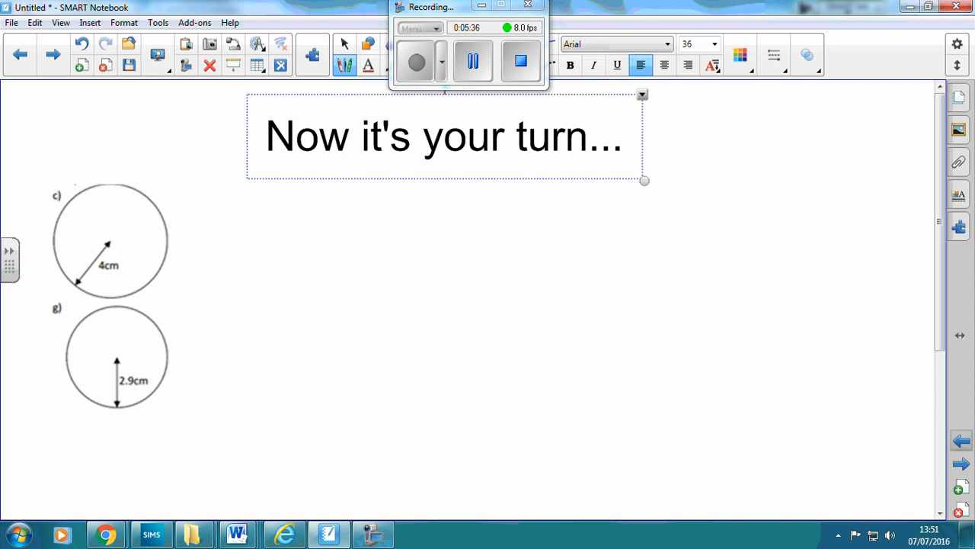
- Handwrite π×4×4 = 50.27 cm² beside circle c) and underline the answer
left_click_drag(267, 232, 316, 240)
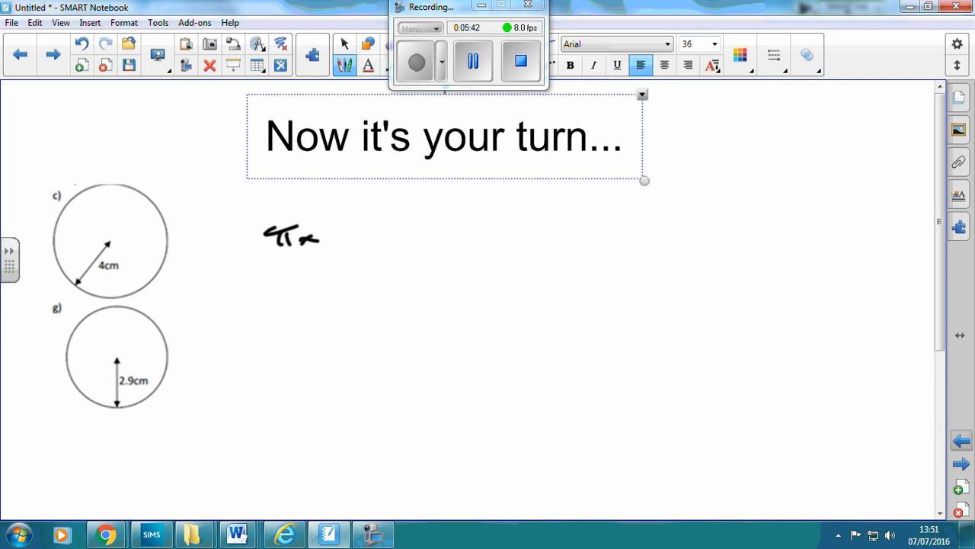
left_click_drag(331, 232, 381, 240)
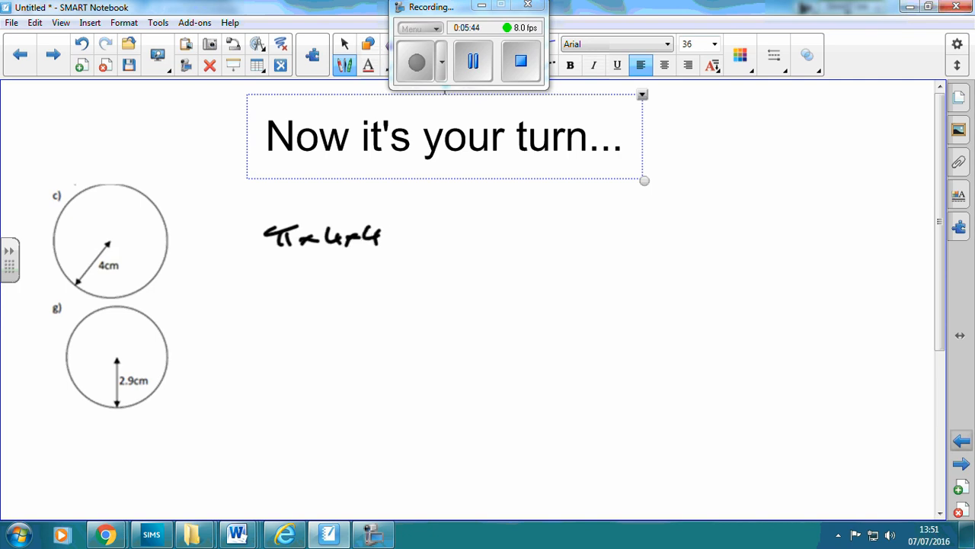
left_click_drag(396, 237, 419, 238)
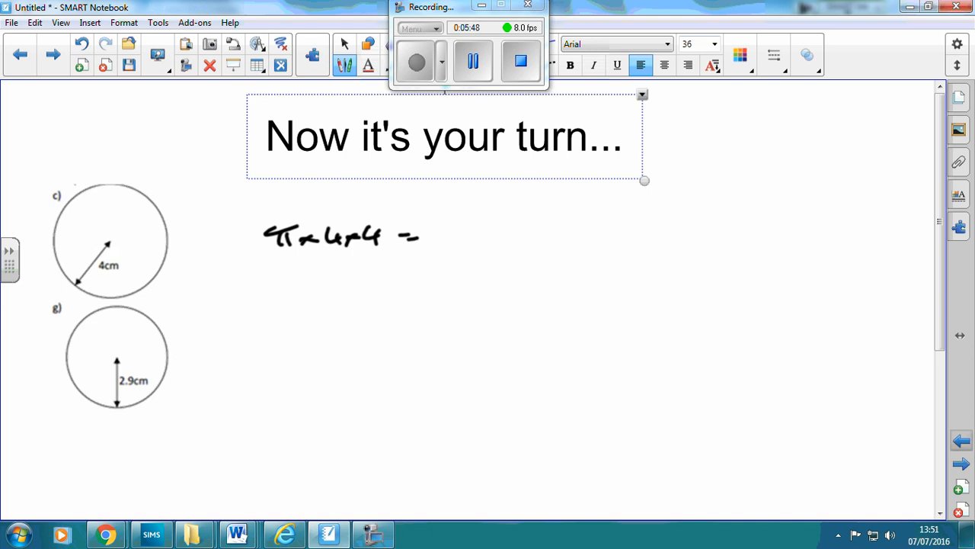
left_click_drag(438, 244, 491, 229)
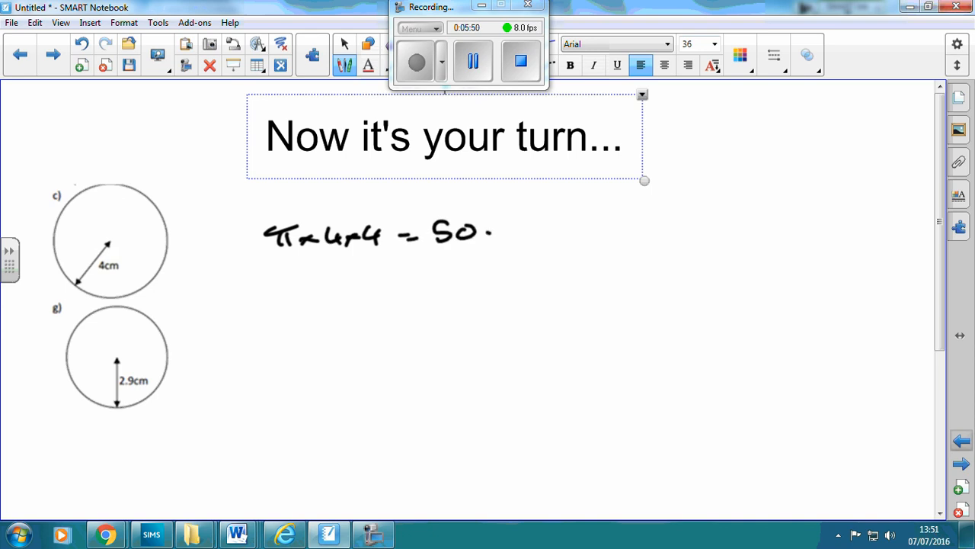
left_click_drag(503, 236, 518, 244)
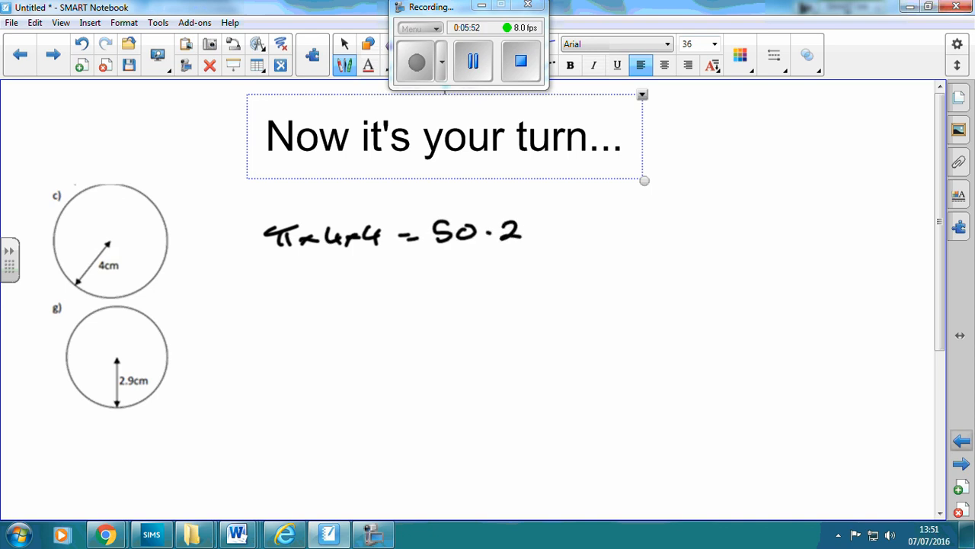
left_click_drag(534, 228, 610, 221)
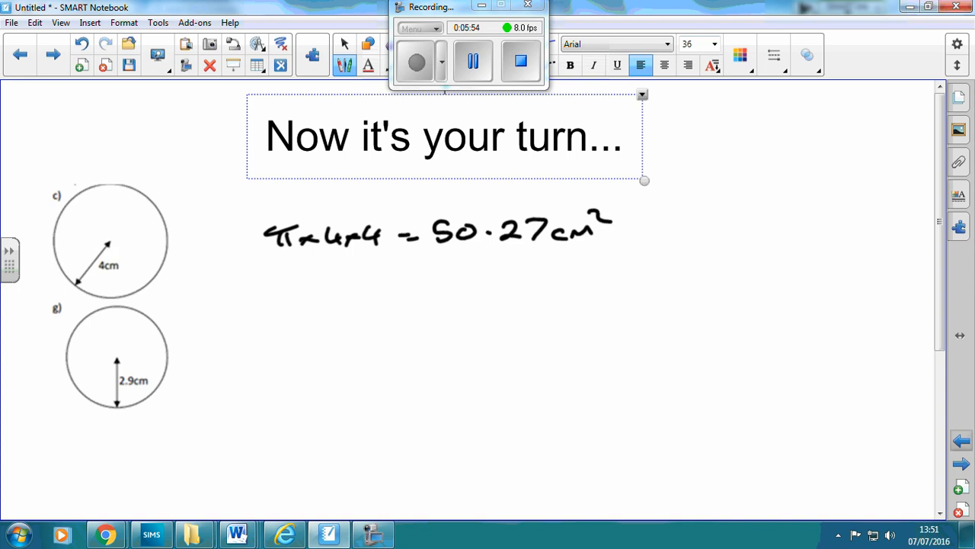
left_click_drag(435, 252, 583, 256)
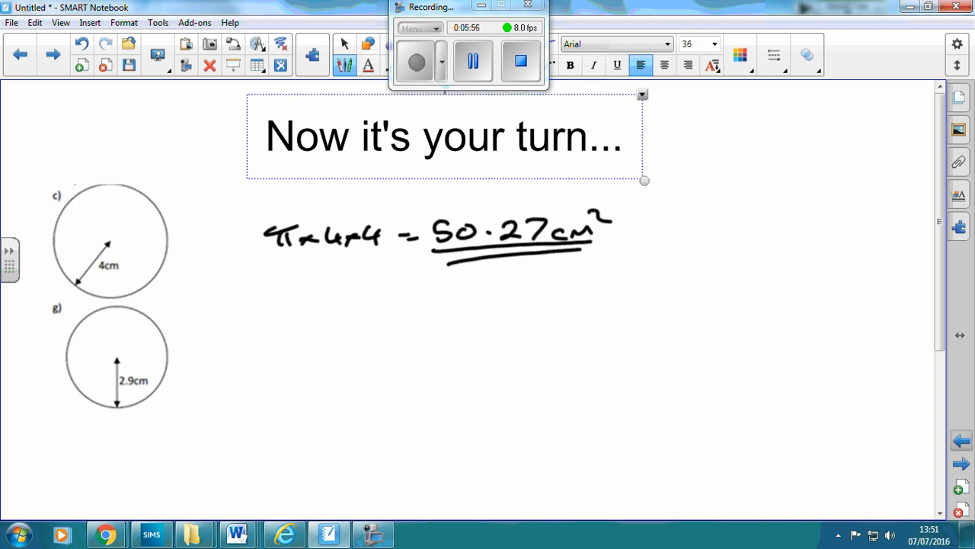
- Begin circle g)'s working with π×2.9×2.9 =
left_click_drag(259, 343, 295, 329)
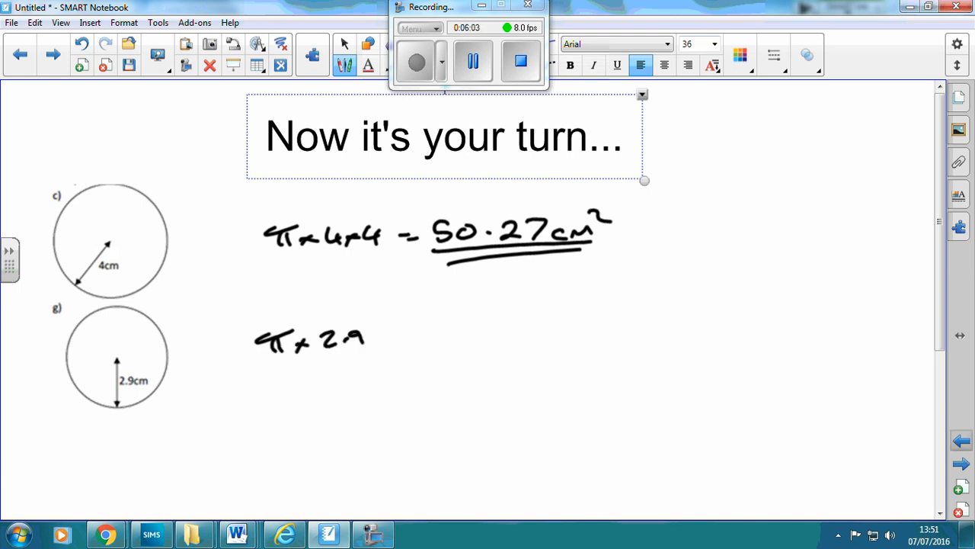
left_click_drag(373, 339, 435, 339)
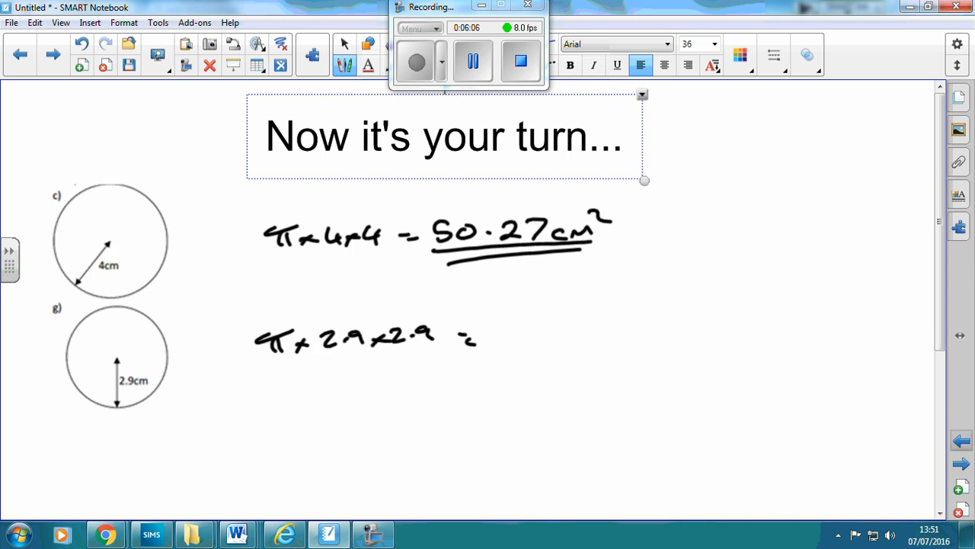
left_click_drag(503, 320, 522, 351)
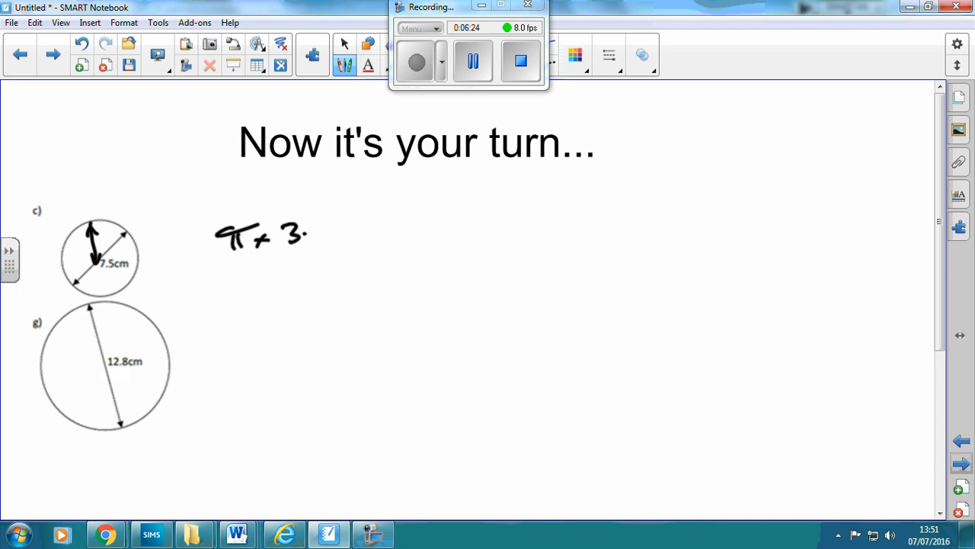
- Write π×3.75×3.75 = 44.18 cm², underlined, for circle c), then start π×6. for circle g)
left_click_drag(304, 232, 408, 229)
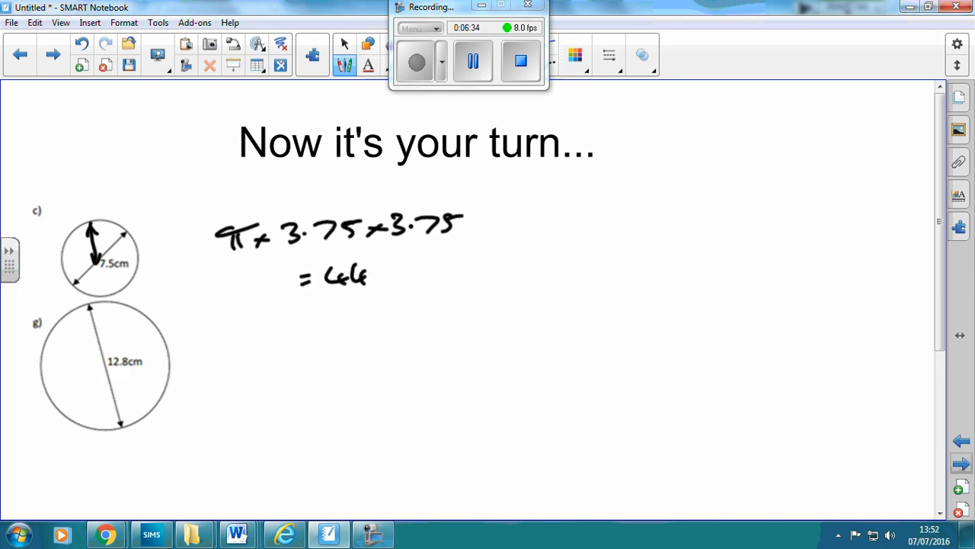
left_click_drag(373, 274, 423, 278)
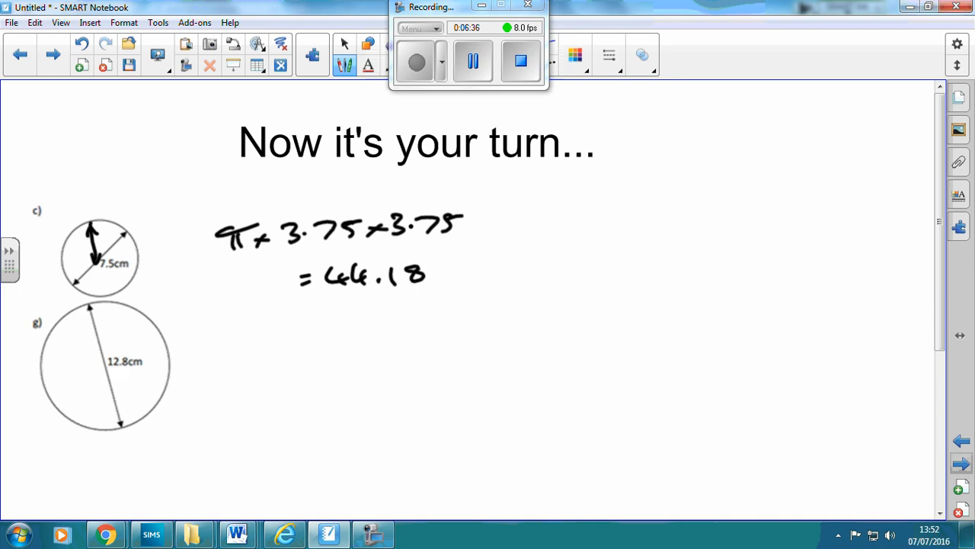
left_click_drag(426, 275, 472, 297)
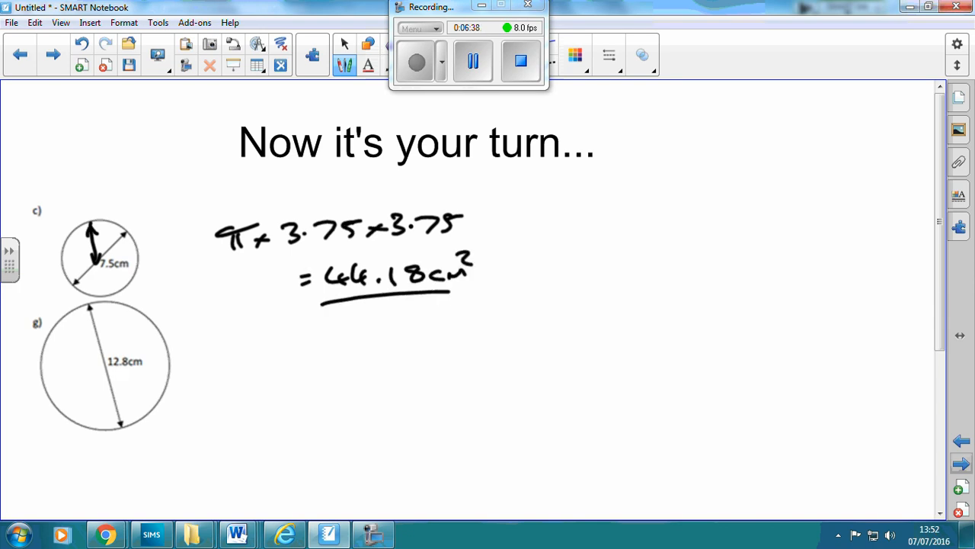
left_click_drag(347, 304, 450, 299)
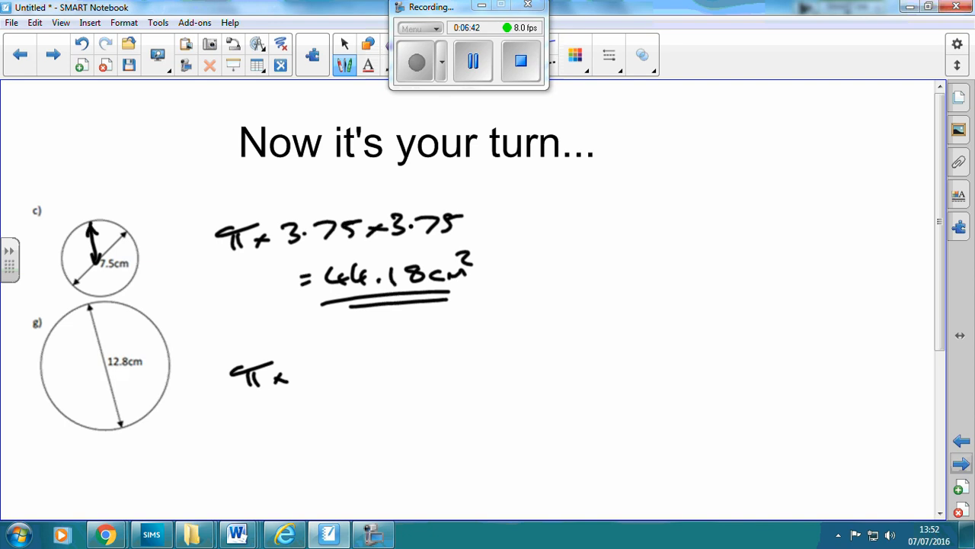
left_click_drag(297, 381, 312, 366)
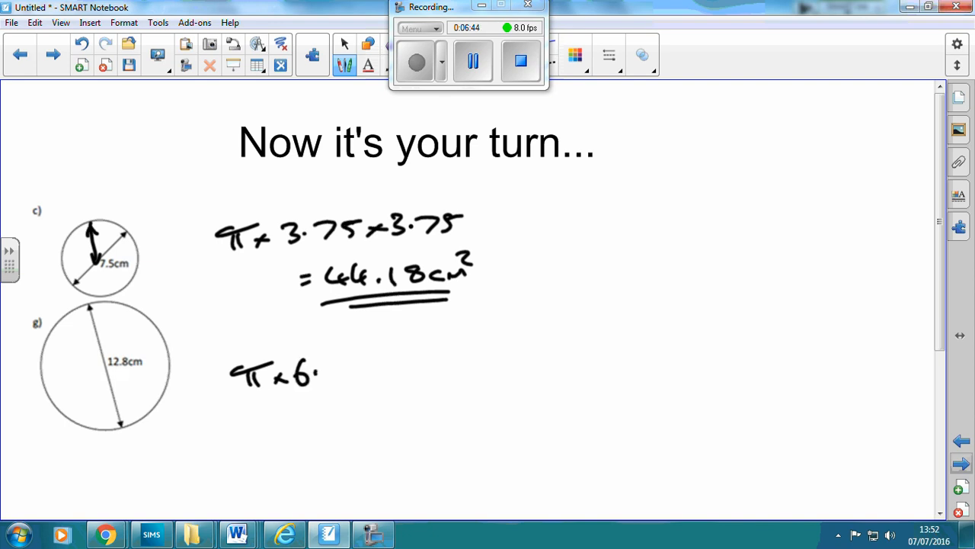